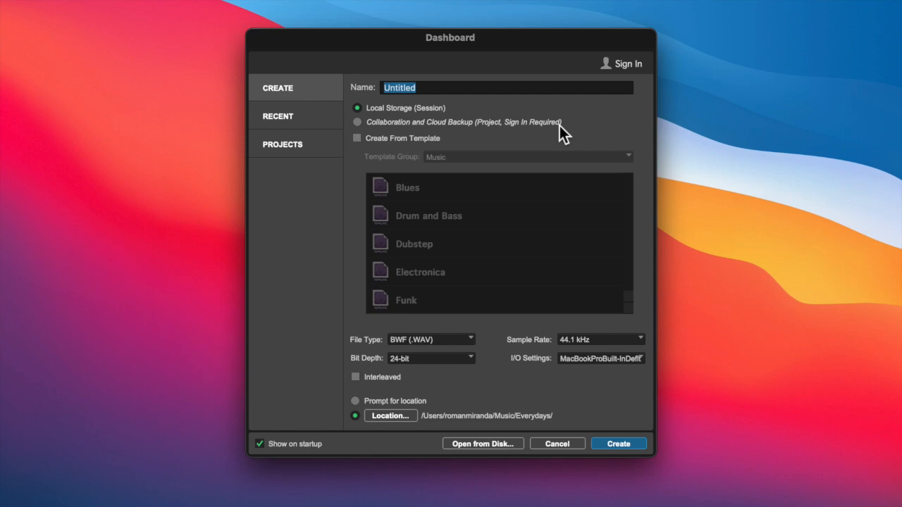
- Name the new session 20211025 in the Dashboard's Name field
{"action": "type", "text": "202"}
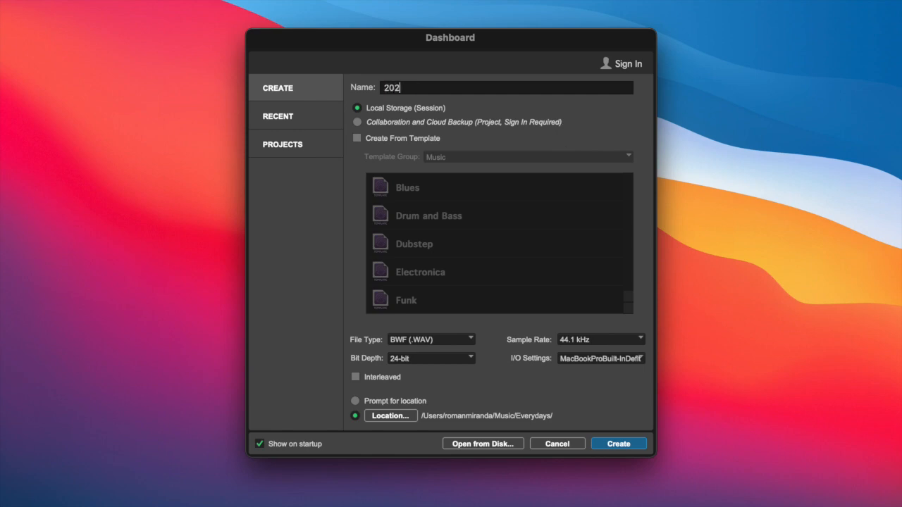
{"action": "type", "text": "102"}
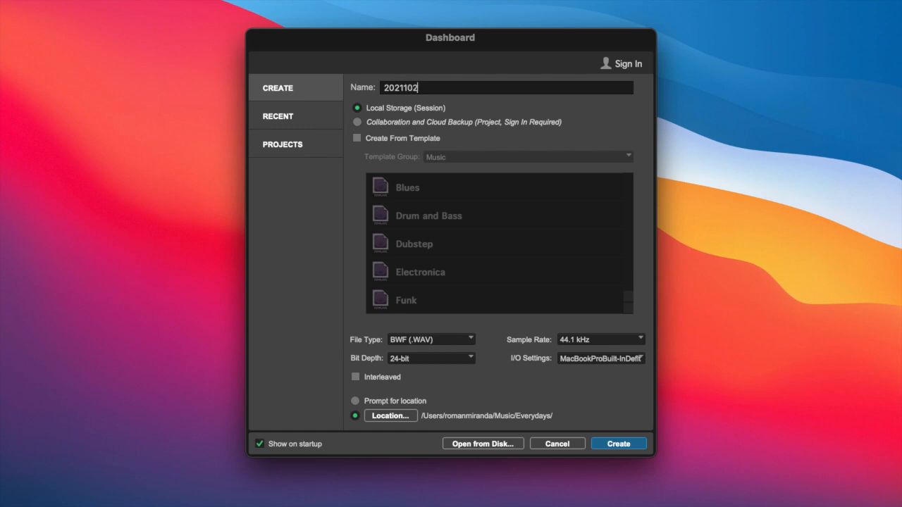
{"action": "type", "text": "5"}
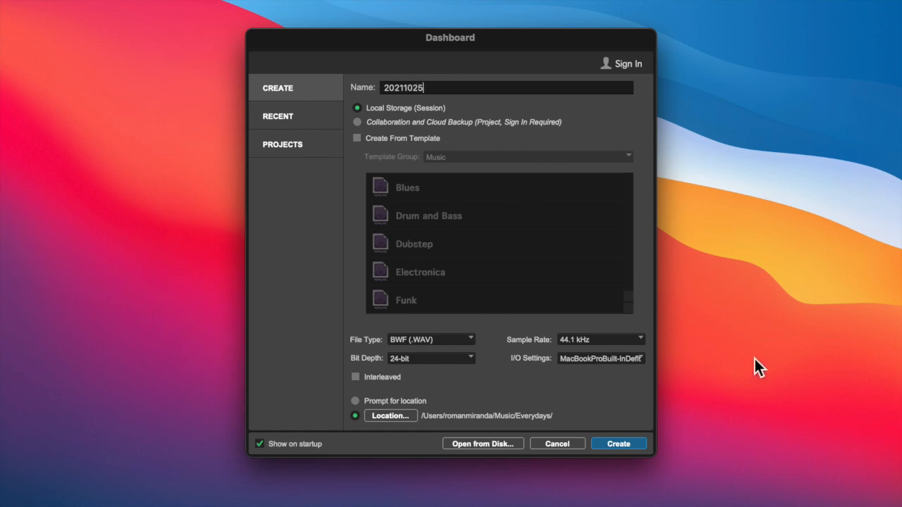
- Create the 20211025 session and add one mono audio track, Audio 1
{"action": "left_click", "coordinate": [617, 442]}
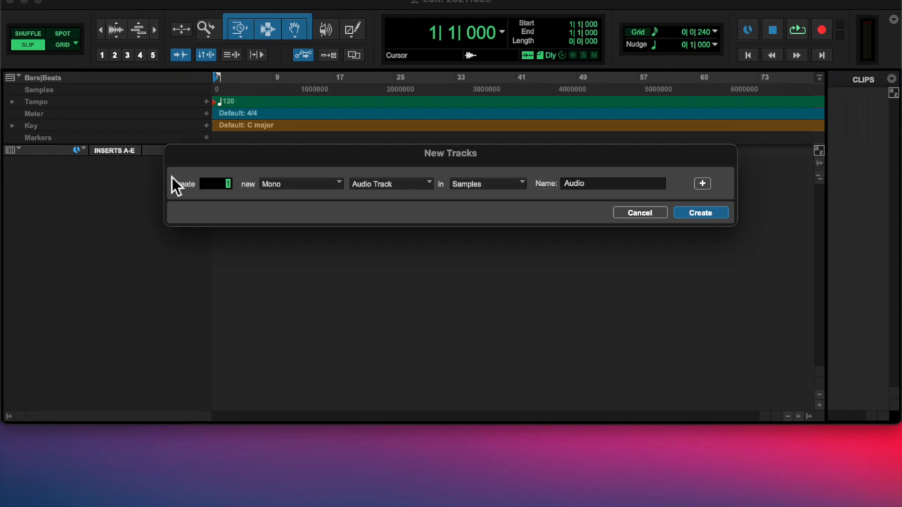
{"action": "left_click", "coordinate": [699, 212]}
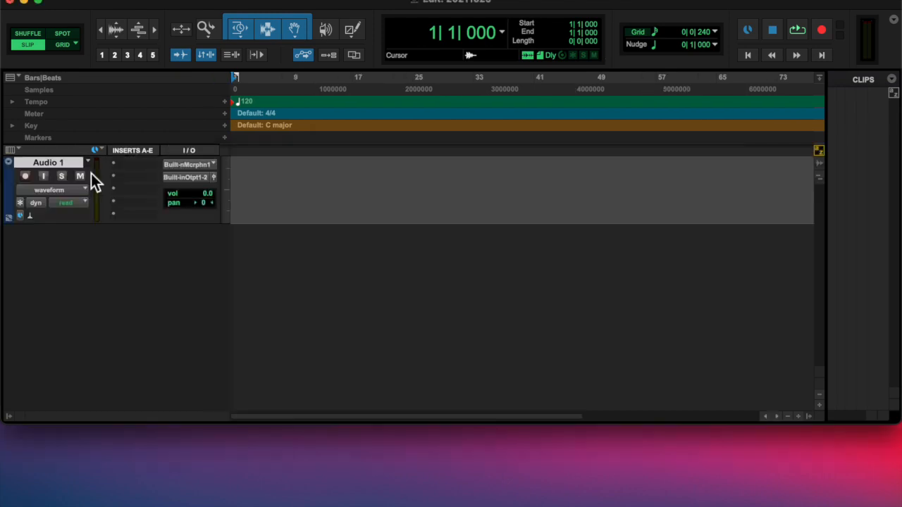